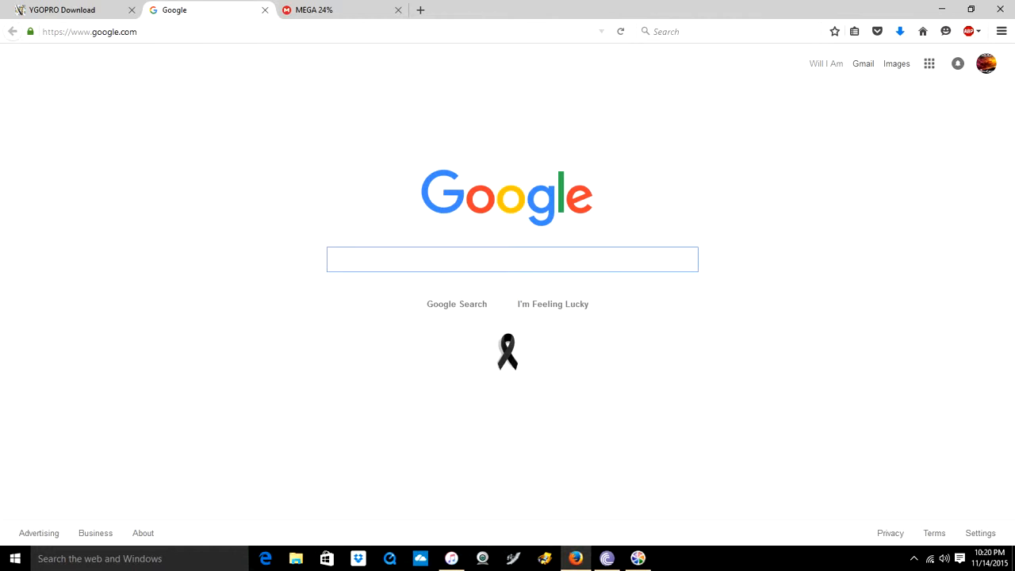
Search Google for "Yugioh Pro" to find the YGOPRO Automatic Dueling System site.
text(Y)
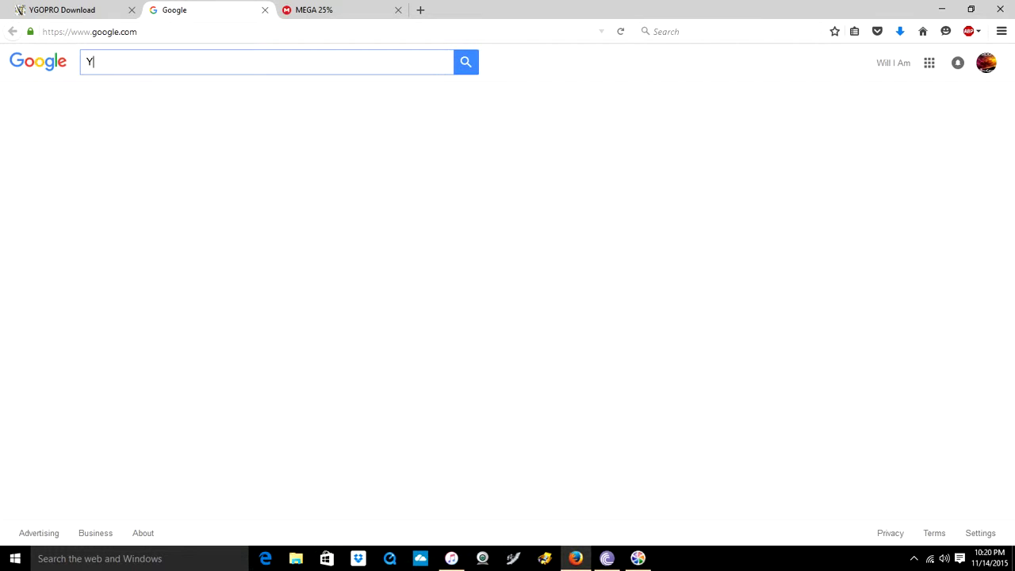
text(ugioh Pro)
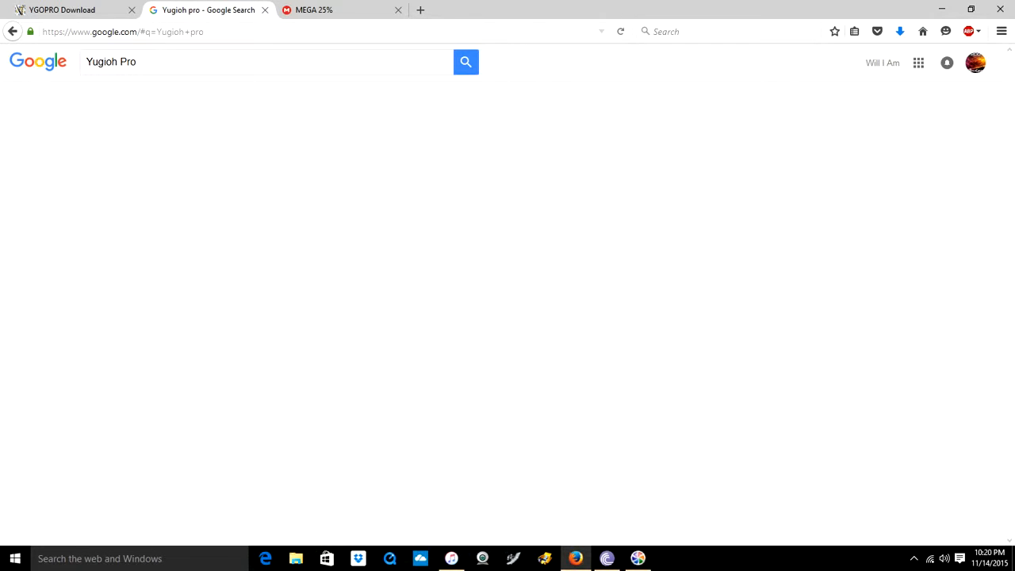
click(467, 62)
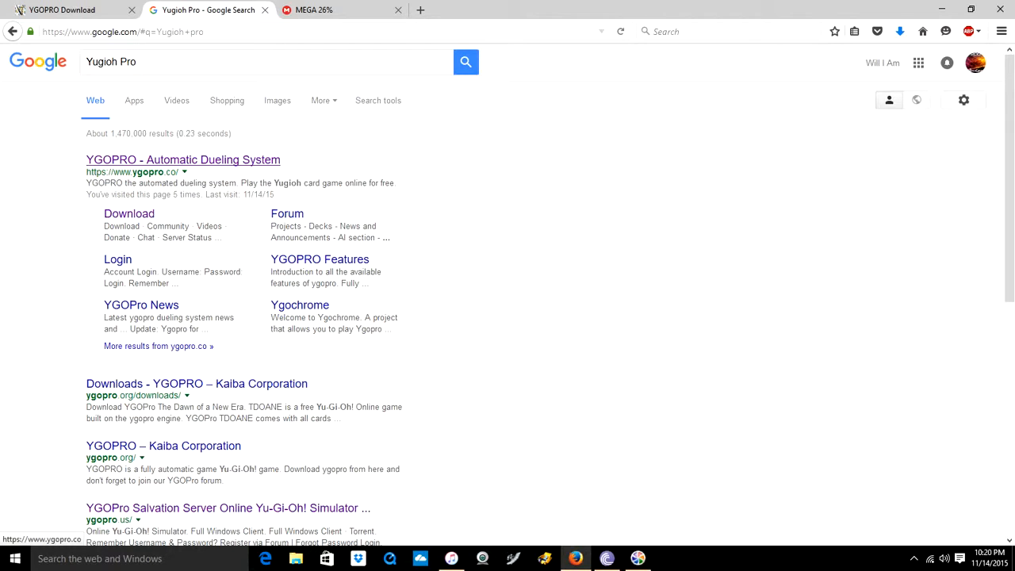
Follow the "YGOPRO - Automatic Dueling System" result to ygopro.co.
click(183, 159)
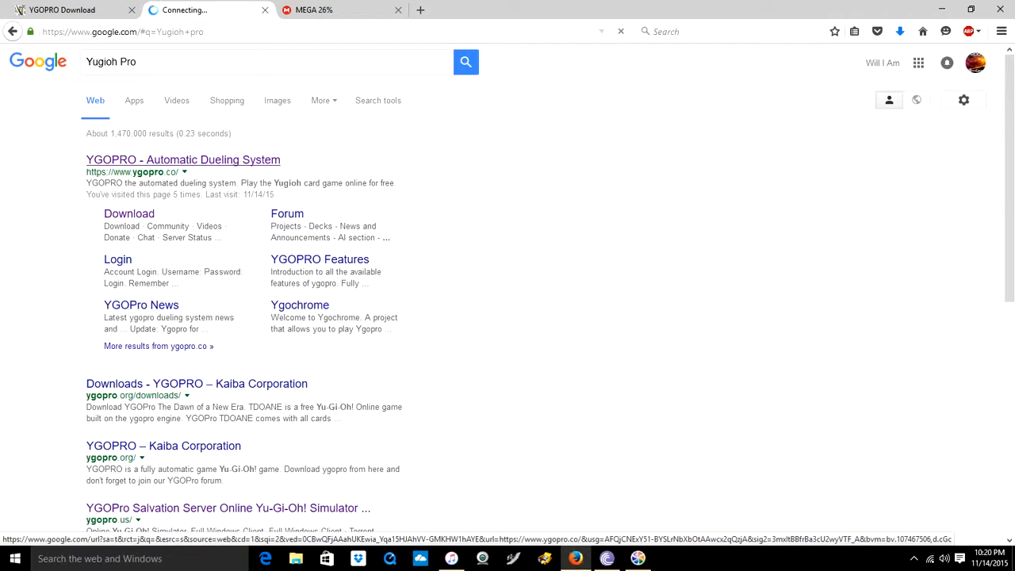
click(182, 159)
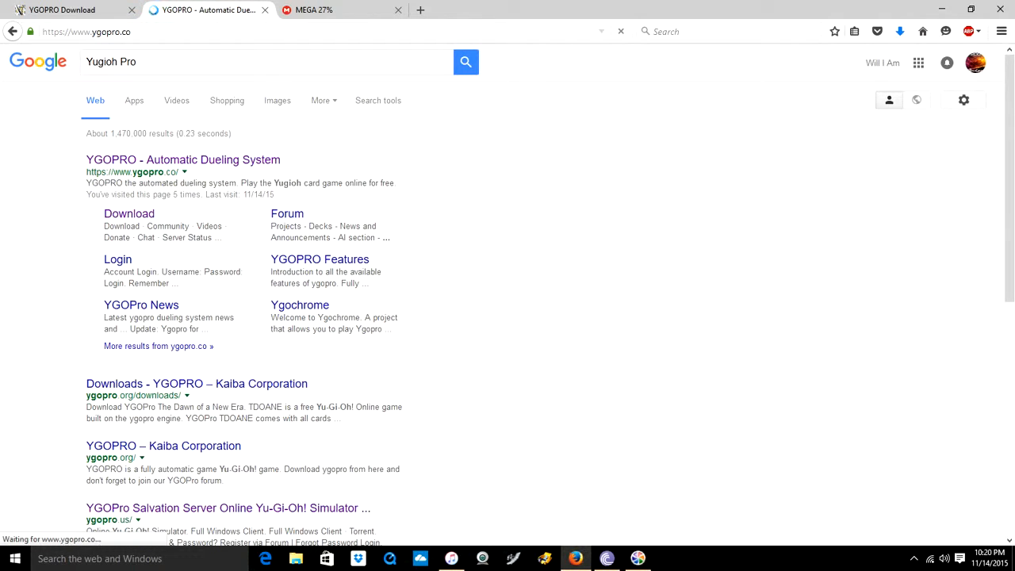
click(184, 158)
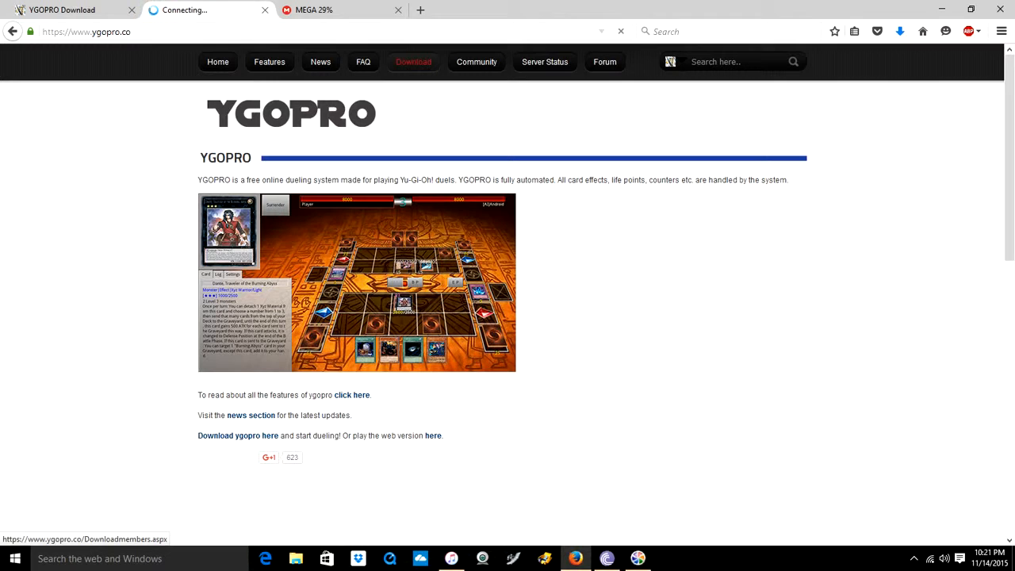
Go to the YGOPRO Download page listing version 1.033.7 with Windows mirrors.
click(238, 434)
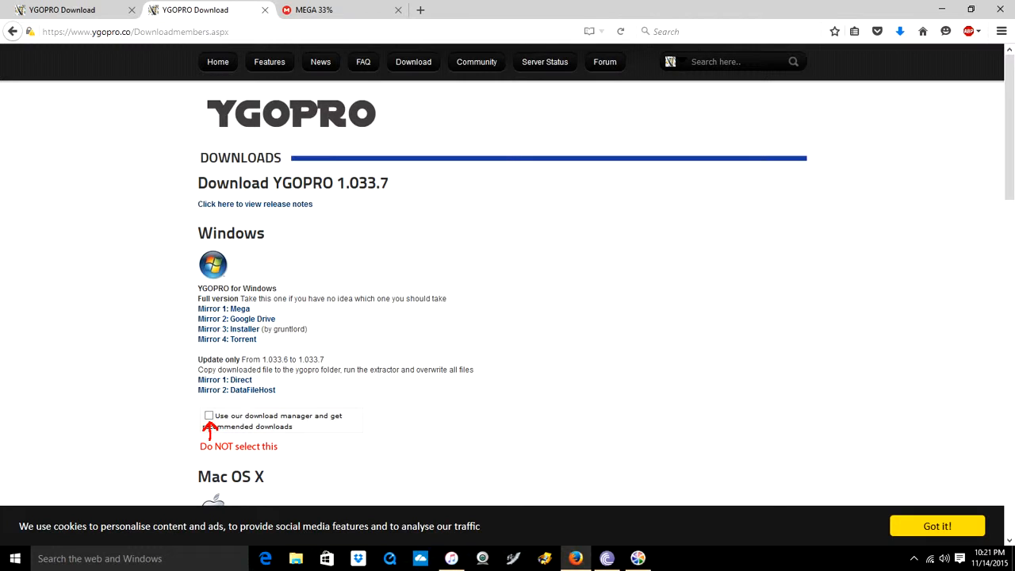
mouse_move(223, 308)
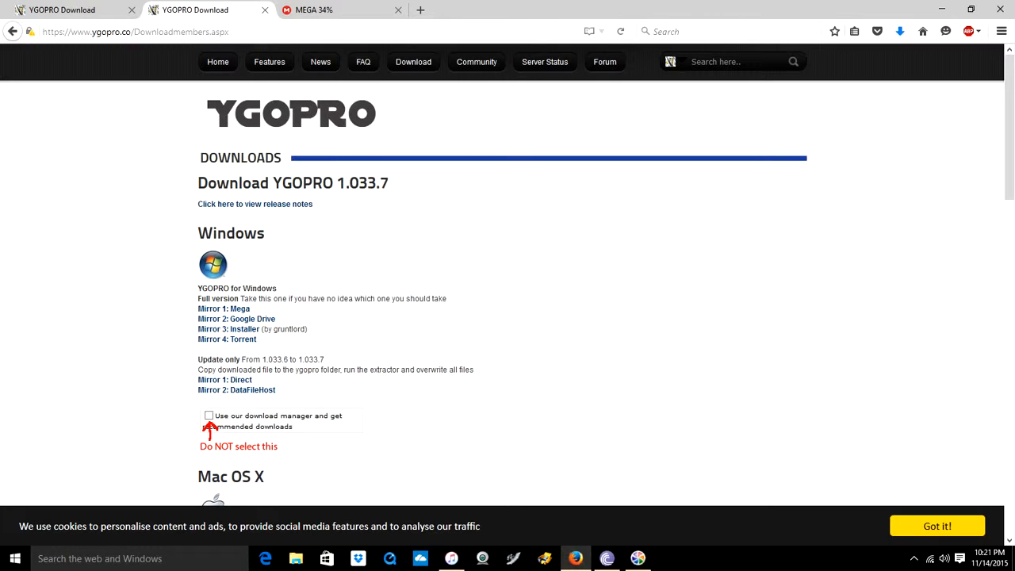
mouse_move(224, 308)
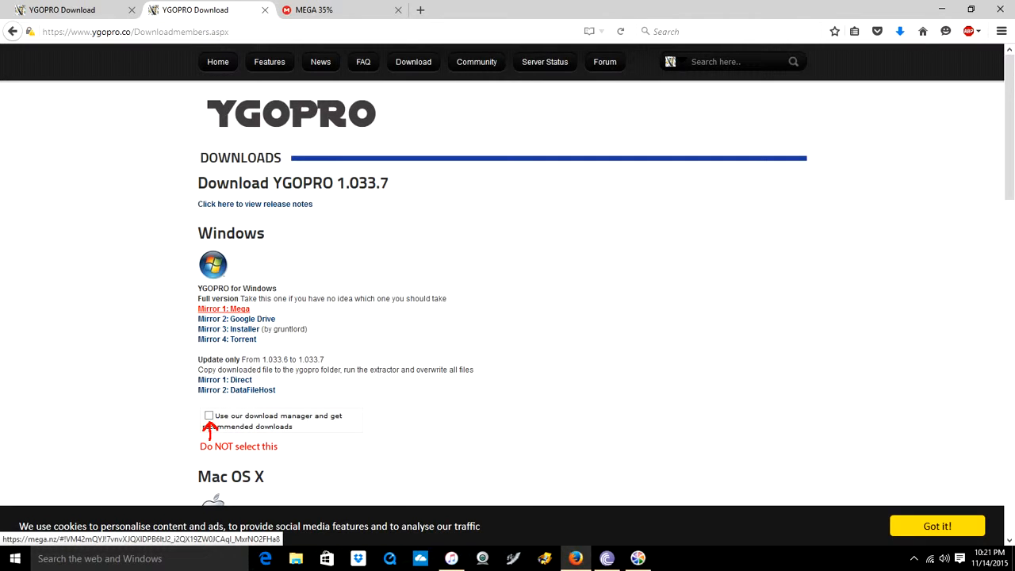
mouse_move(235, 319)
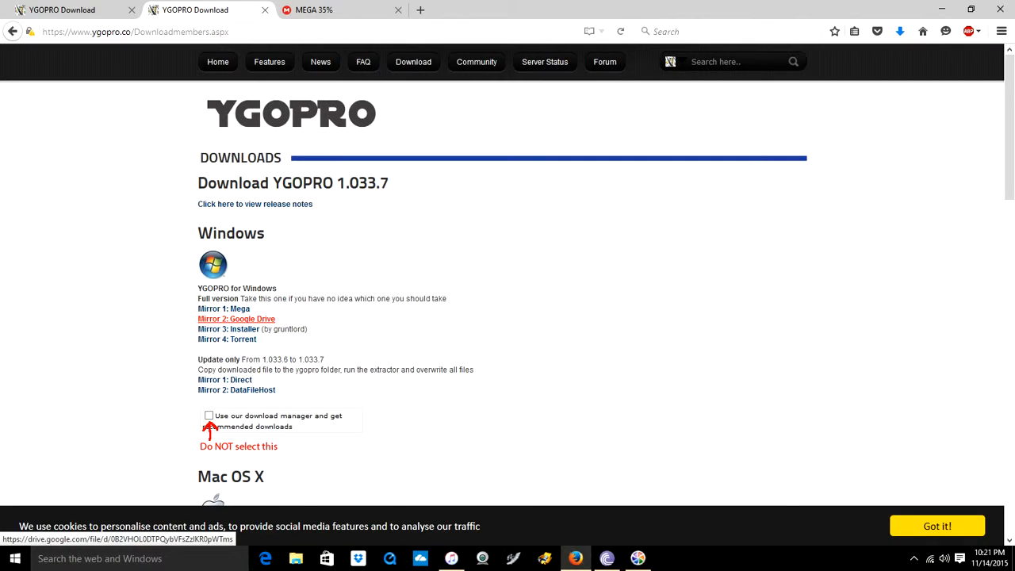
Start the Mega mirror download of ygopro-1.033.7-Percy-full.7z in a new MEGA tab.
right_click(224, 308)
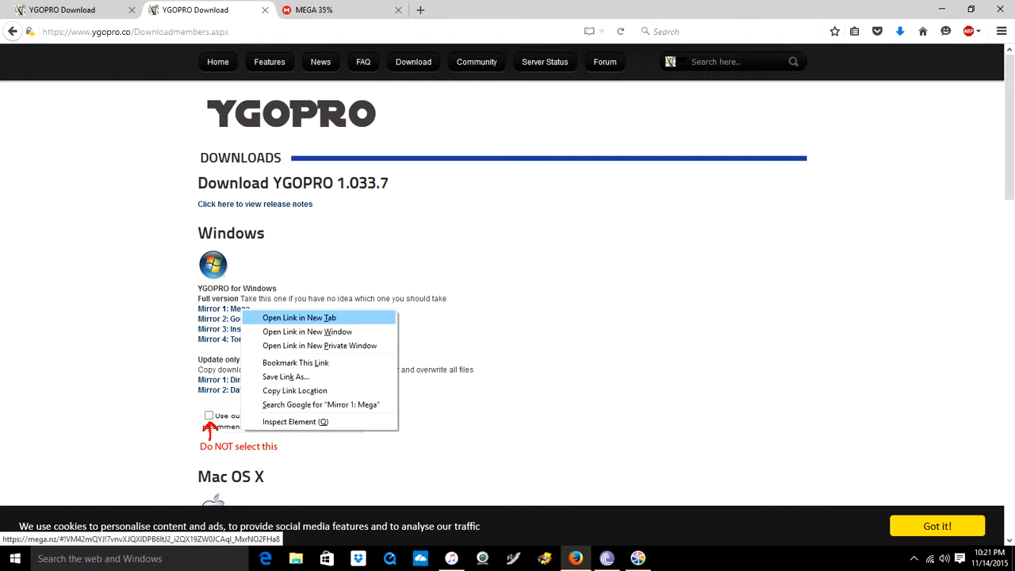
click(298, 318)
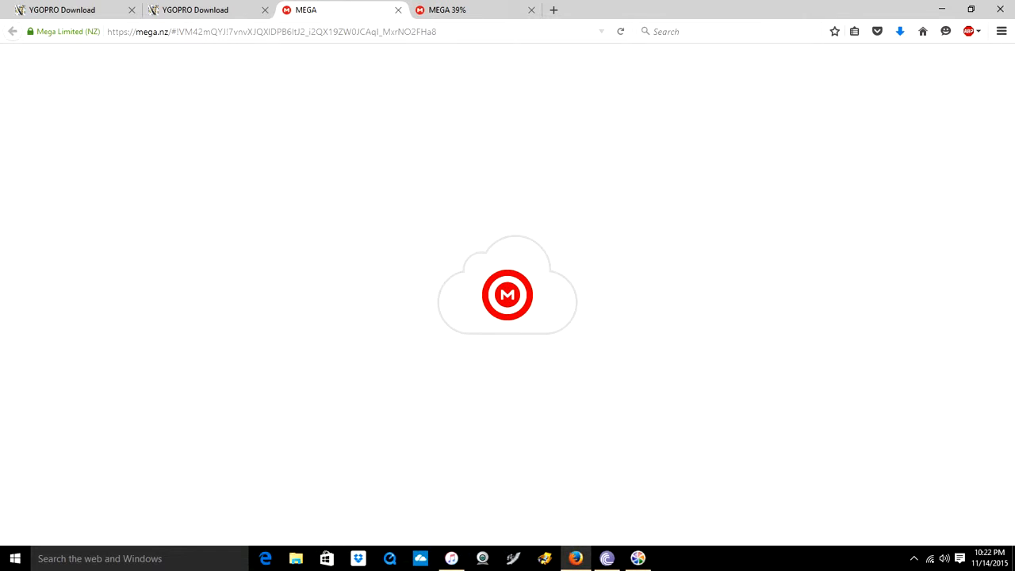
mouse_move(452, 9)
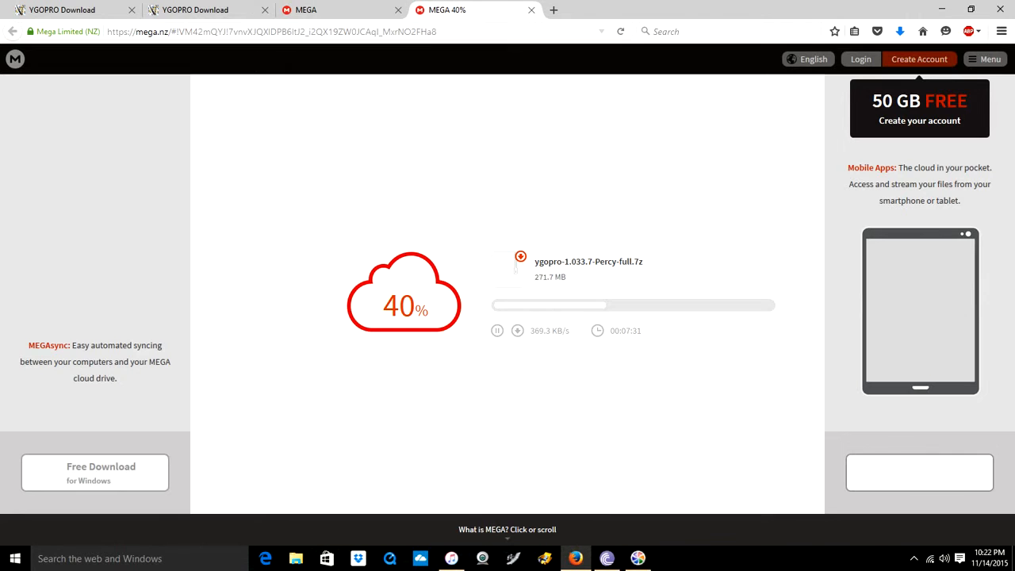
click(398, 10)
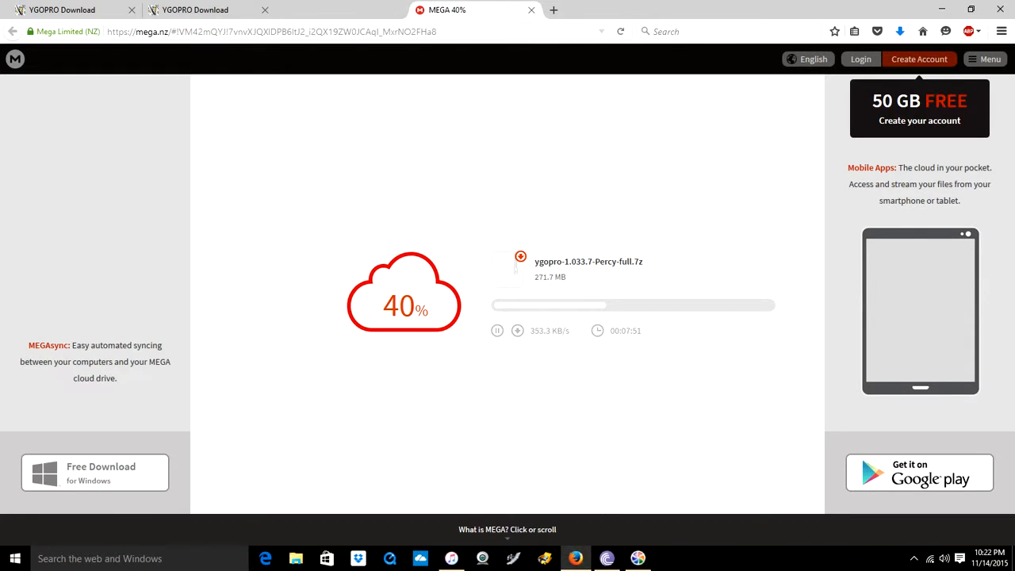
mouse_move(193, 9)
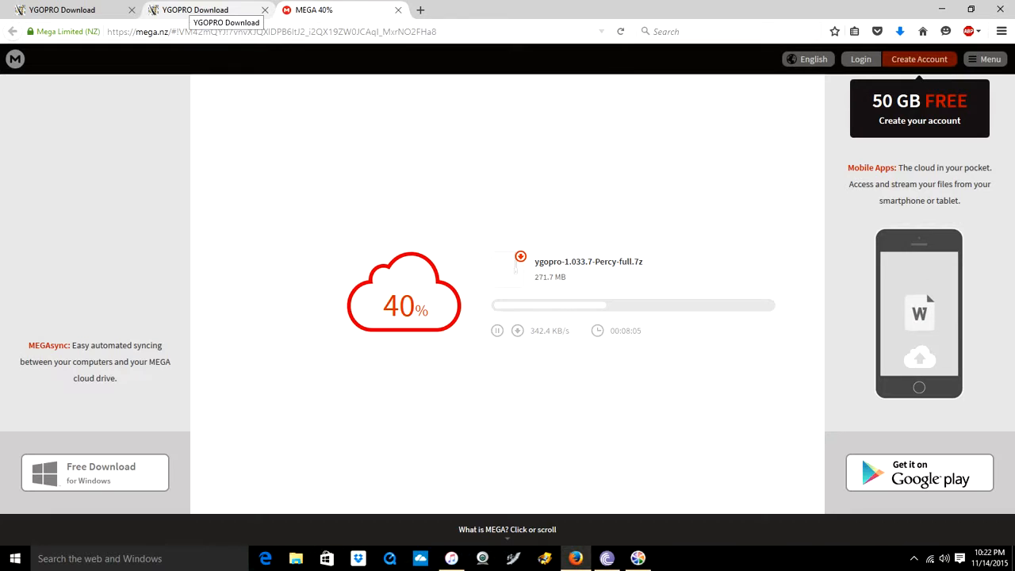
Review the downloads page's other platform sections, then check the MEGA download's progress.
click(206, 10)
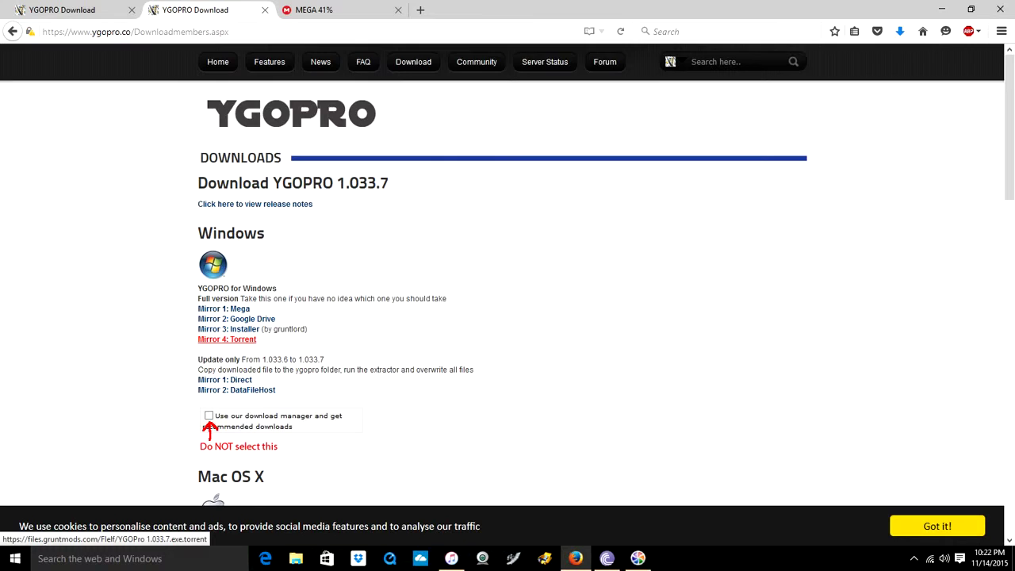
scroll(down, 3)
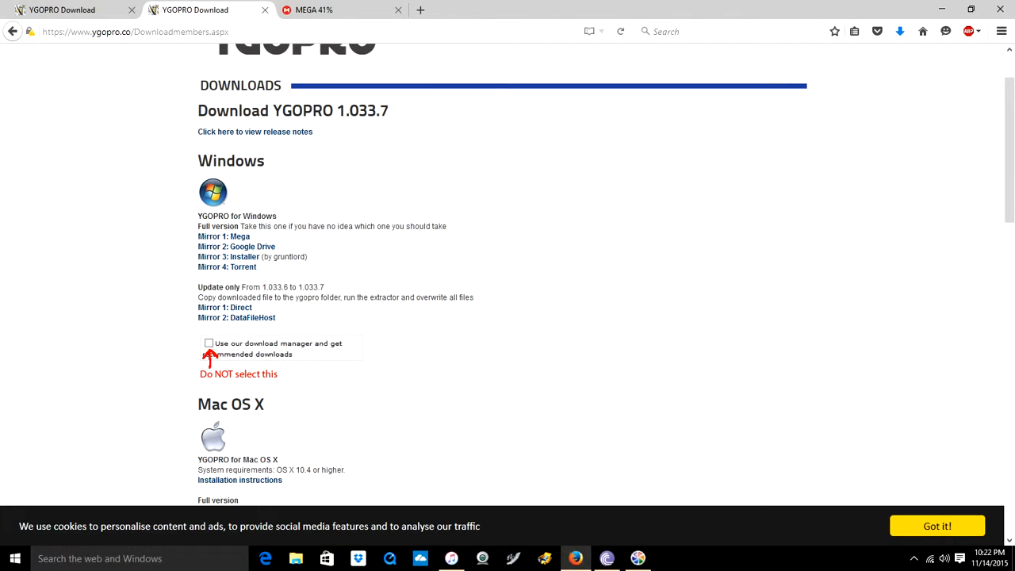
scroll(down, 3)
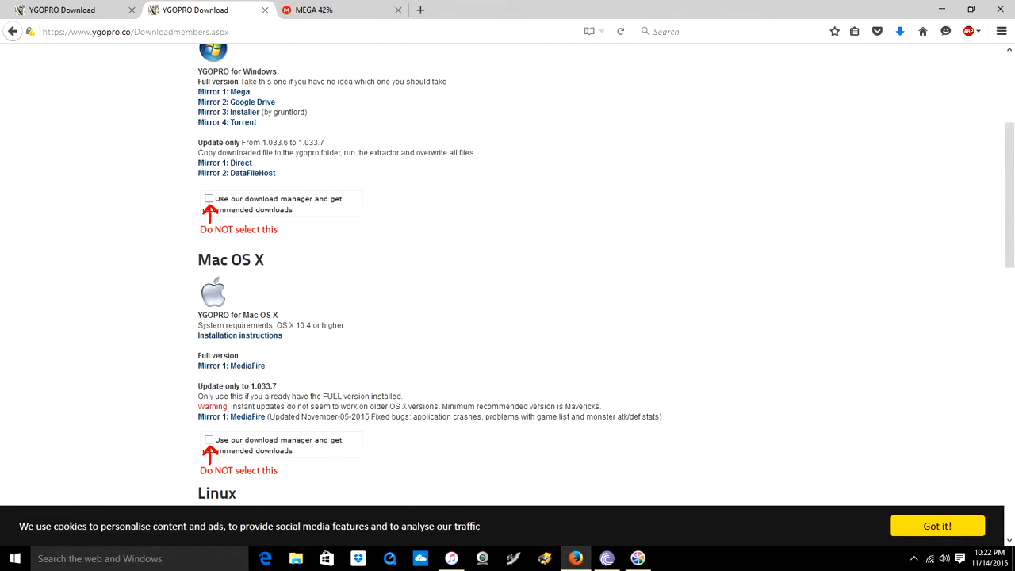
scroll(down, 3)
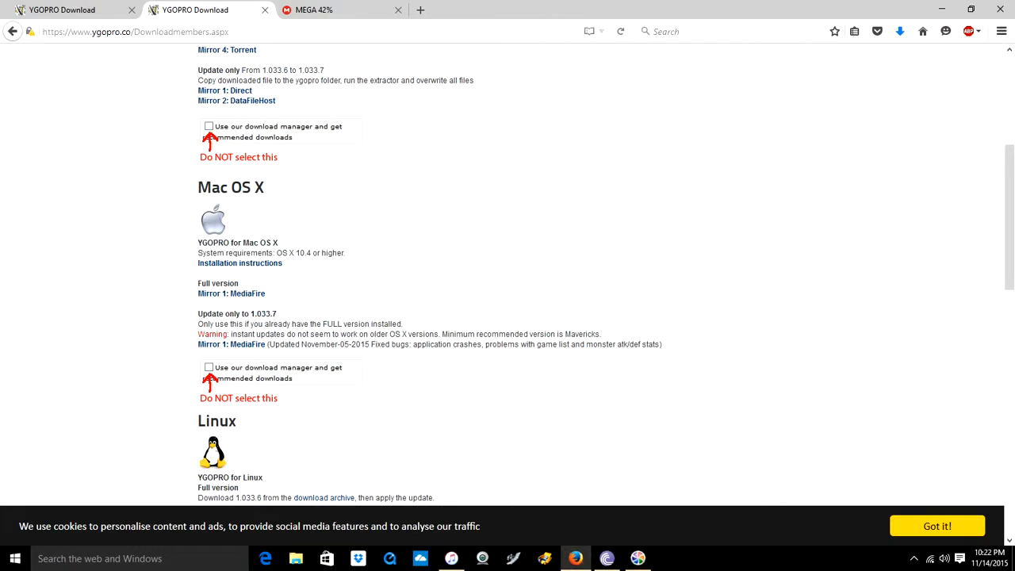
scroll(down, 3)
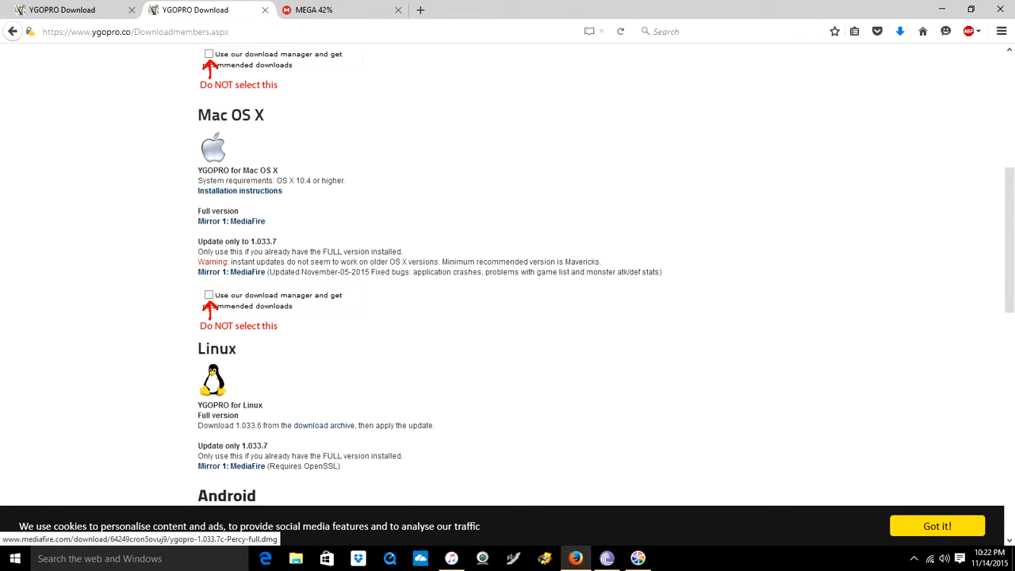
scroll(down, 3)
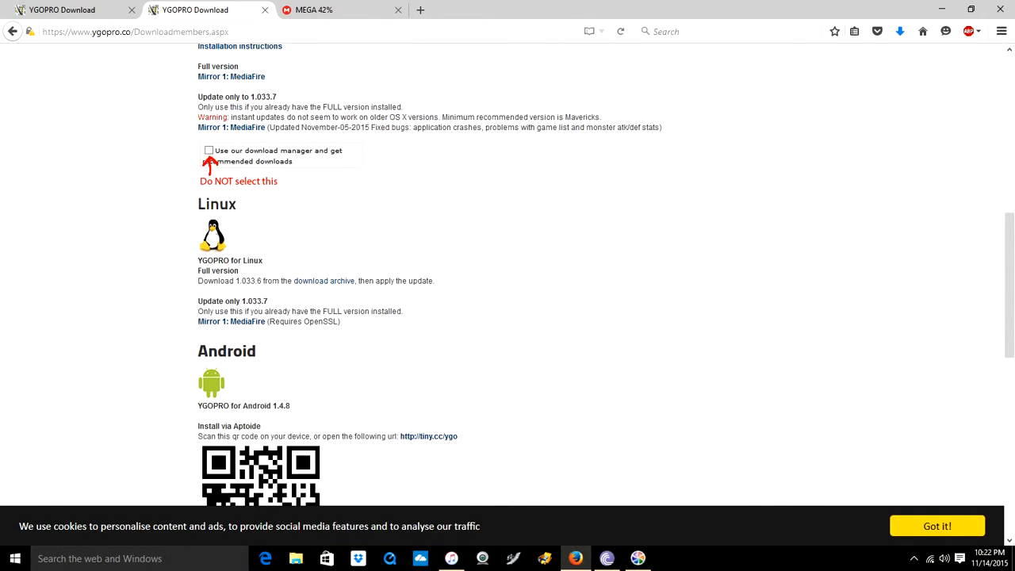
scroll(down, 3)
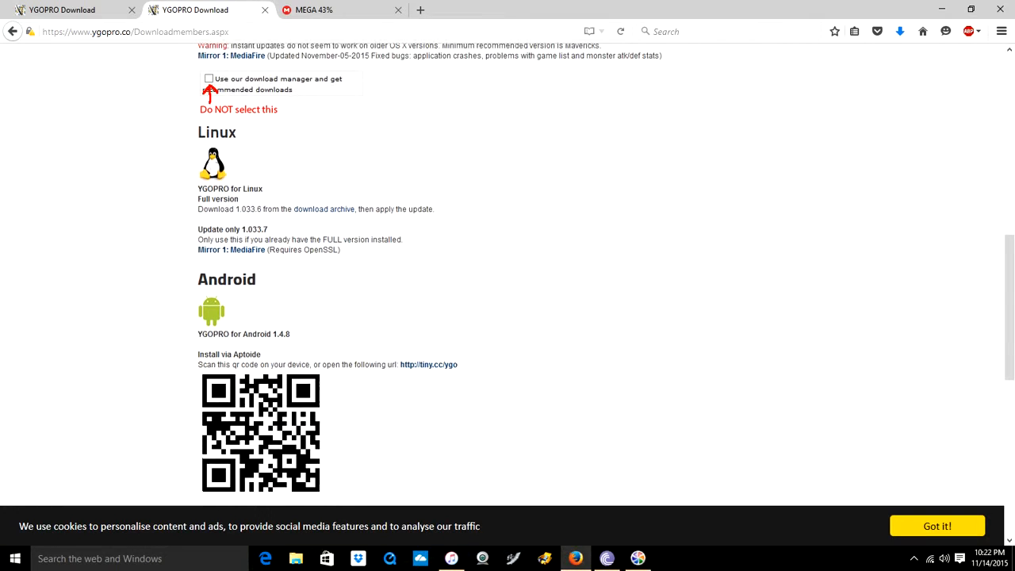
scroll(up, 3)
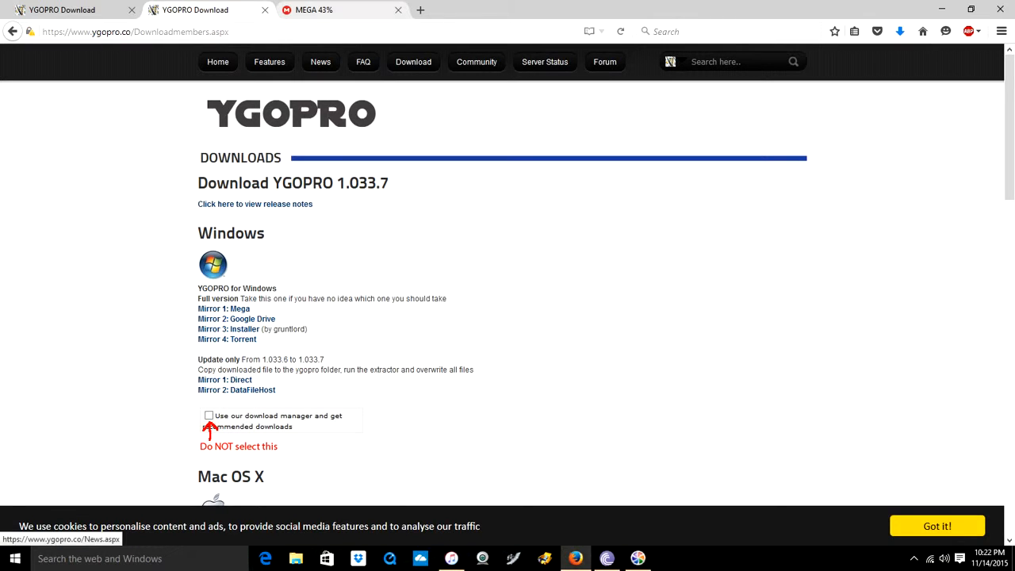
click(333, 9)
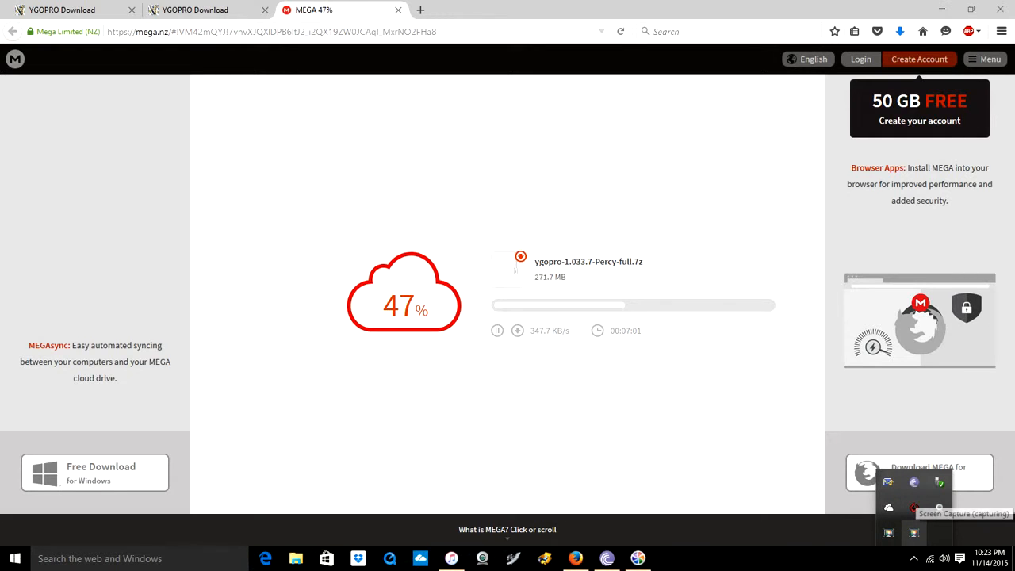
Handle Firefox's prompt for the finished 272 MB .7z archive download.
click(607, 9)
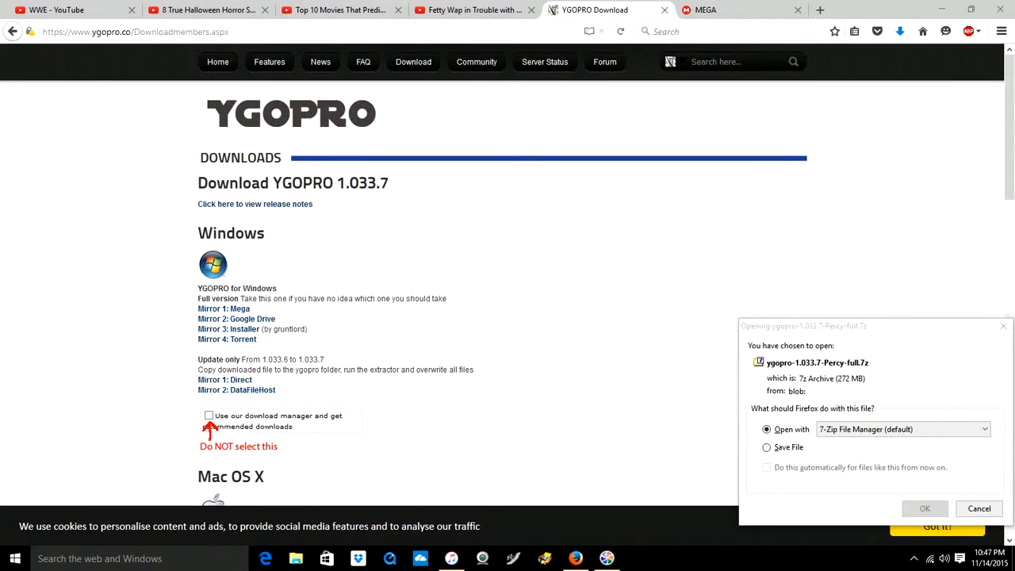
mouse_move(925, 508)
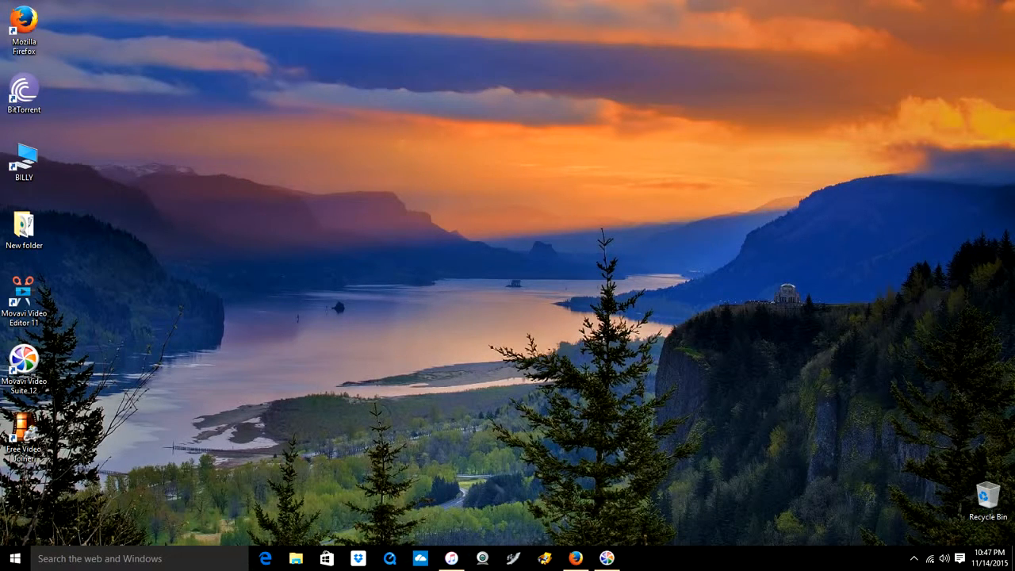
Open the ygopro-1.033.7 Percy full archive in WinRAR and enter its ygopro folder.
click(638, 558)
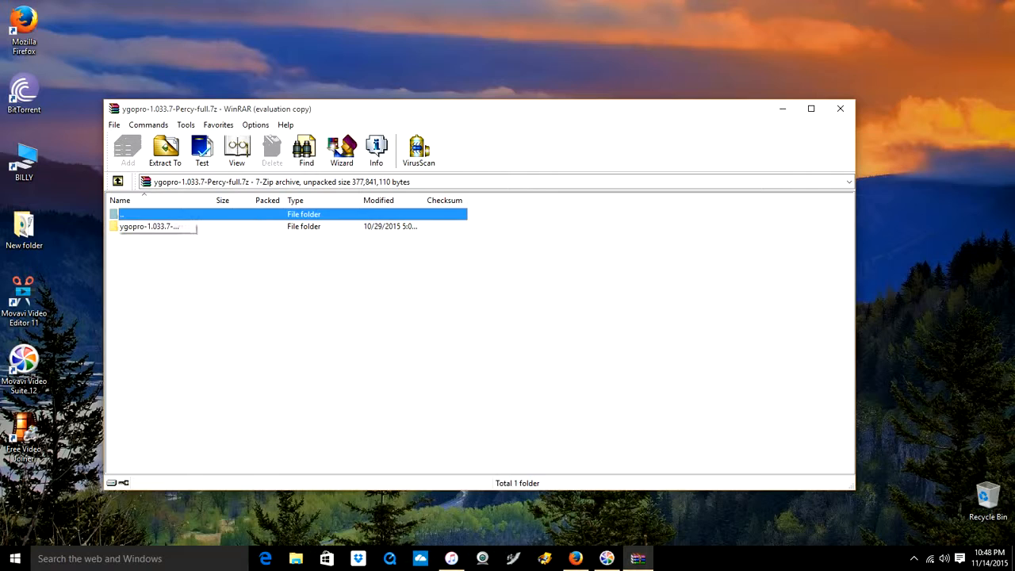
right_click(149, 225)
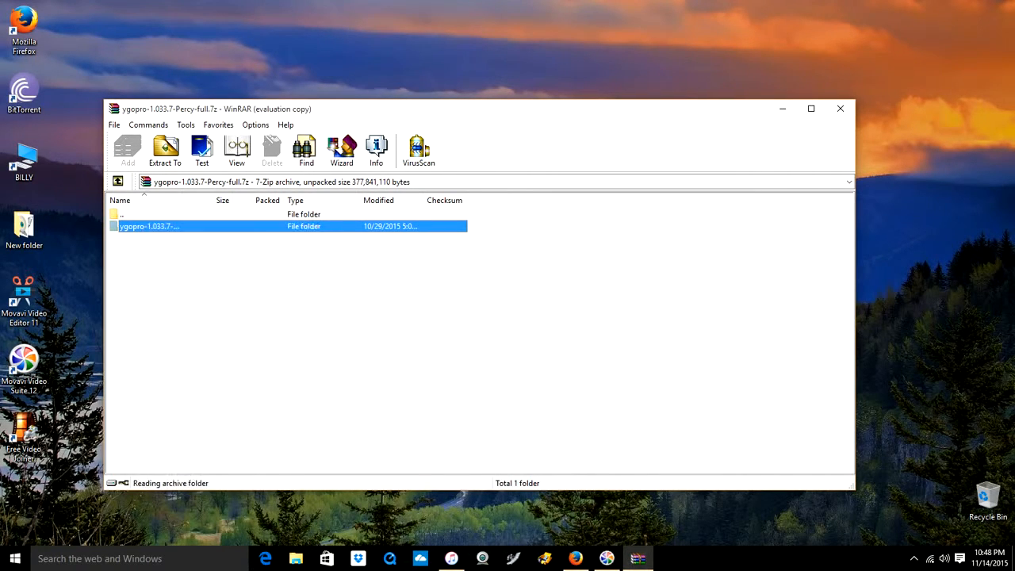
double_click(149, 225)
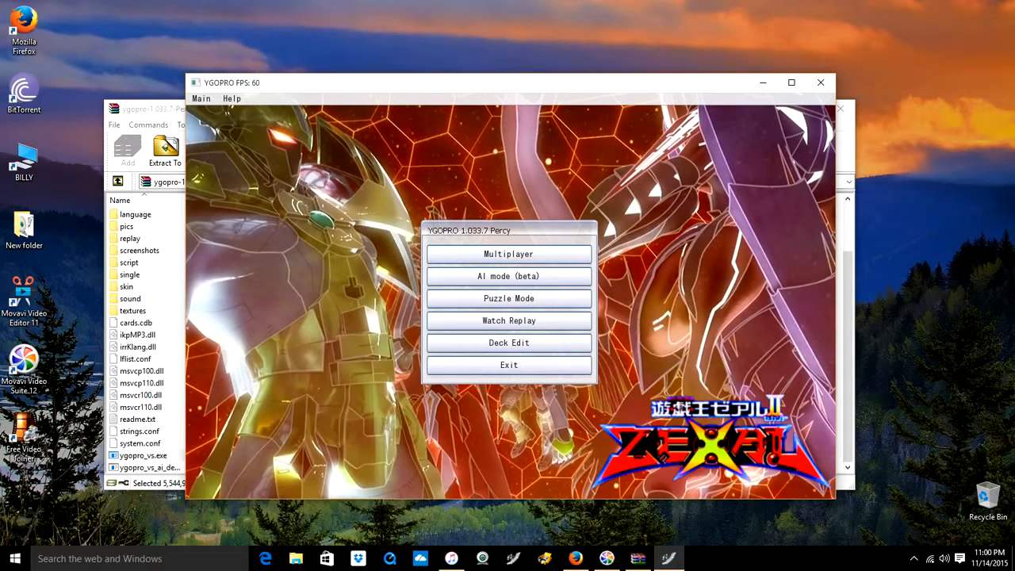
Review the AI mode (beta) duel options twice, cancelling each time, then enter Deck Edit.
click(508, 276)
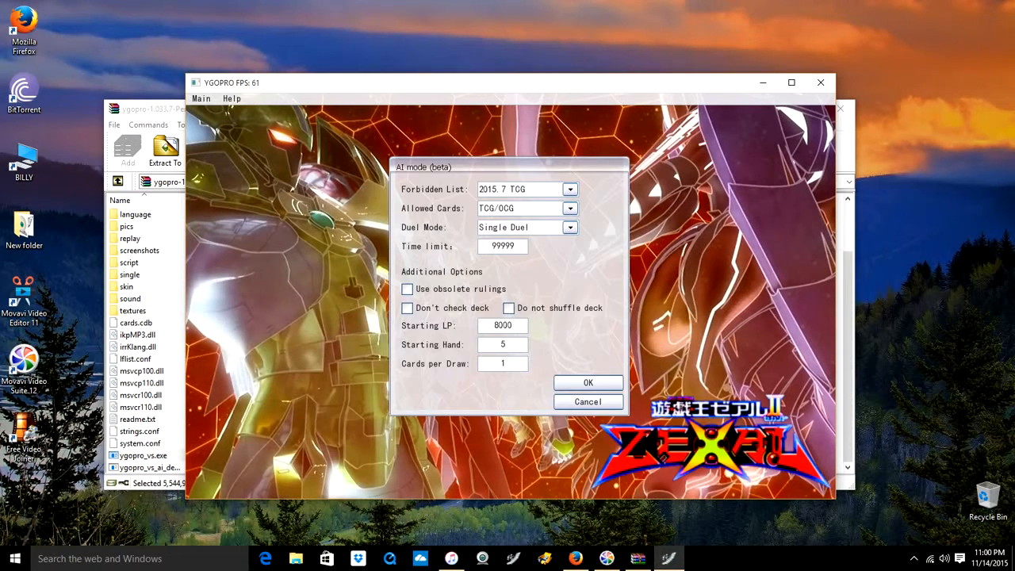
click(587, 402)
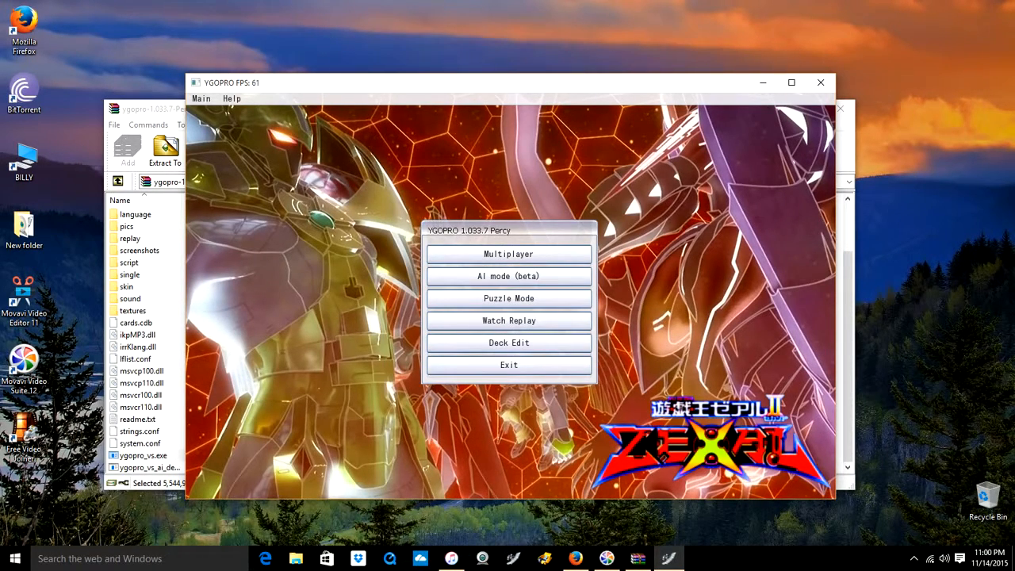
click(508, 277)
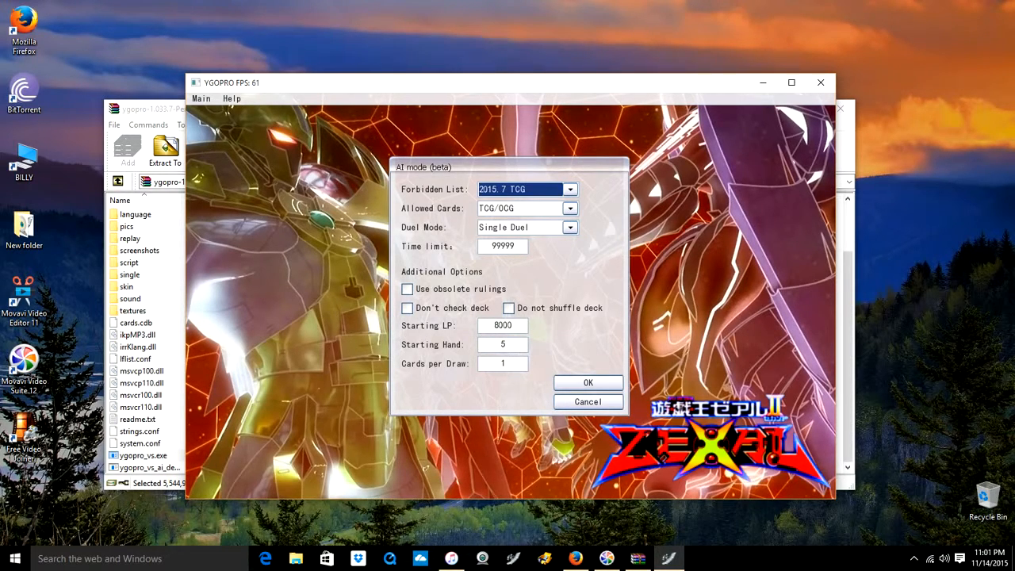
click(587, 401)
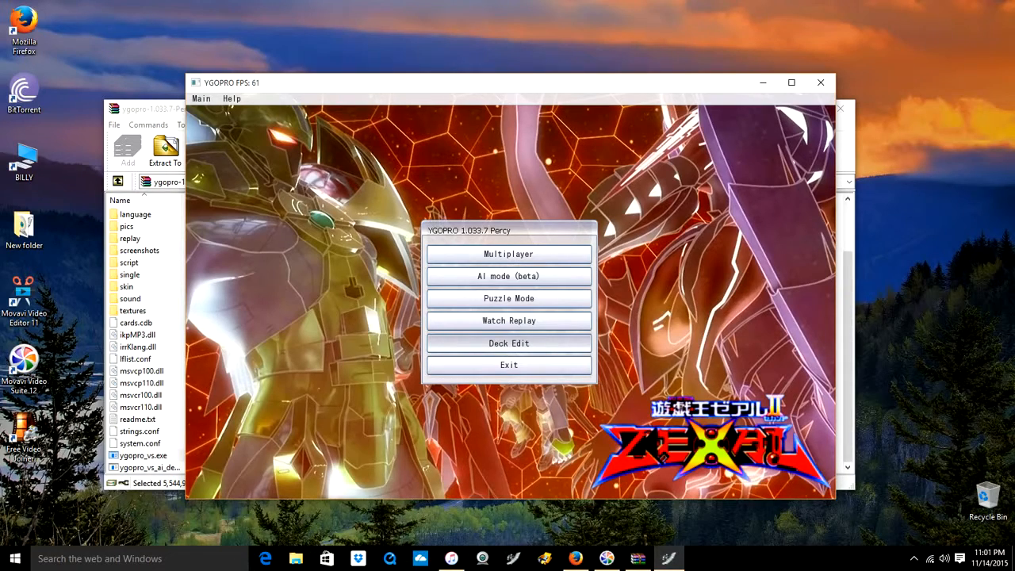
click(507, 342)
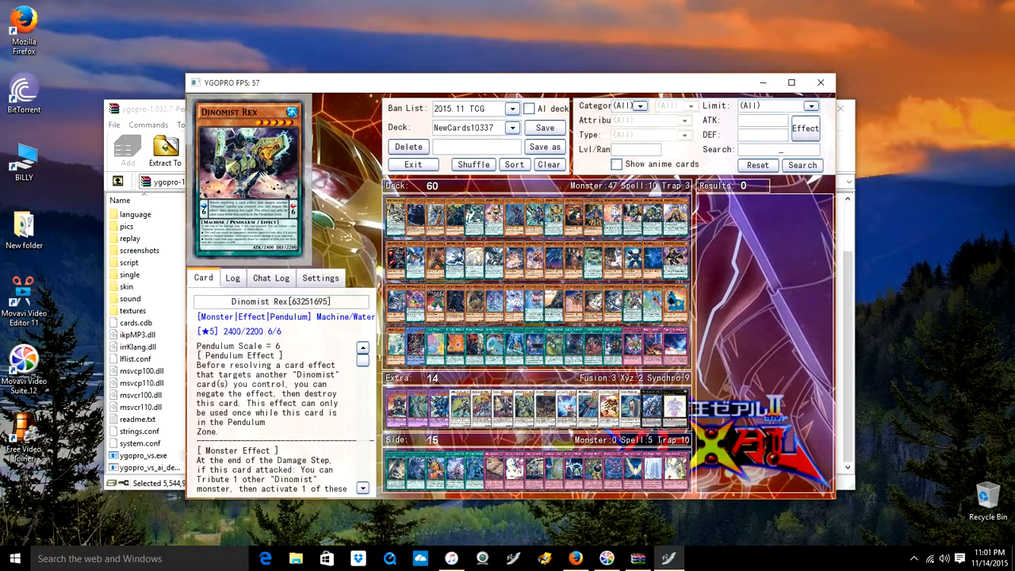
Load Starter Deck 2014, clear its cards, and search the database for "blue".
click(513, 127)
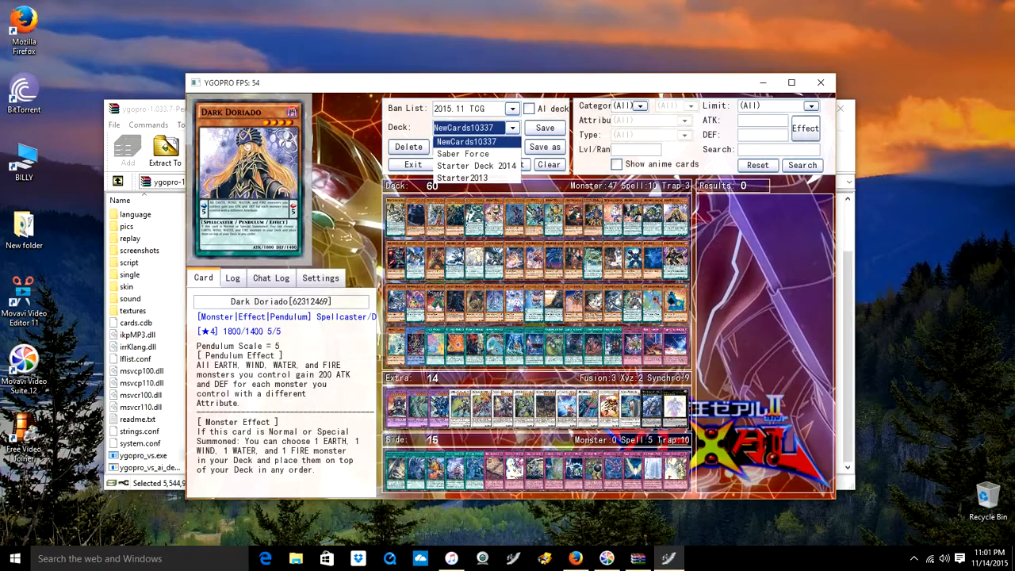
mouse_move(476, 165)
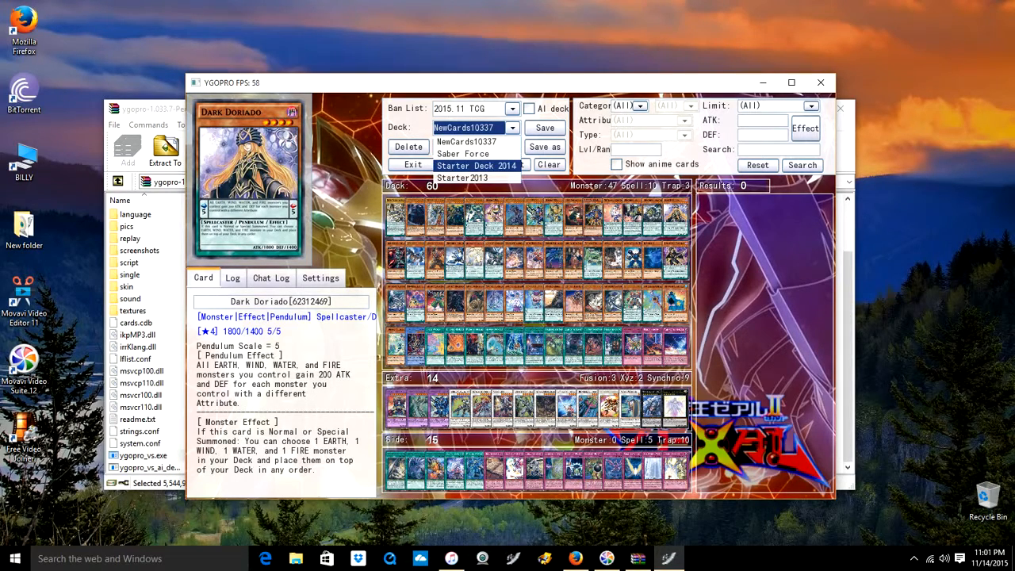
click(476, 165)
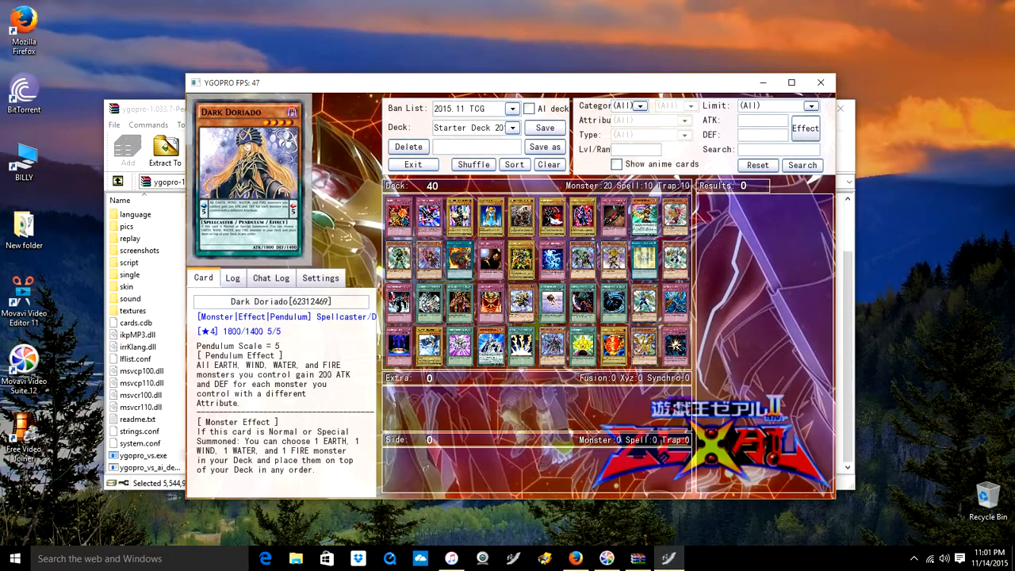
click(549, 164)
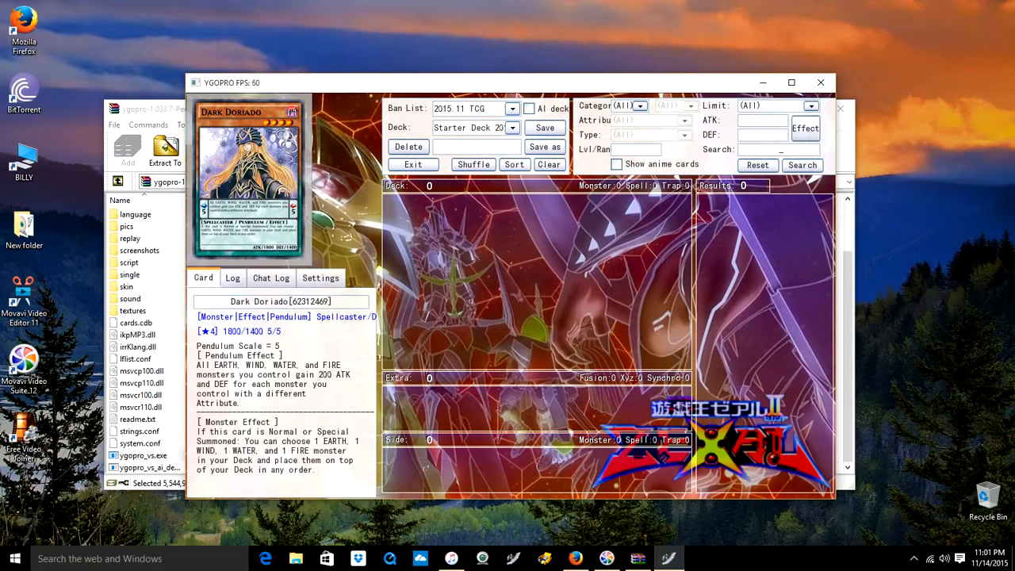
text(blue)
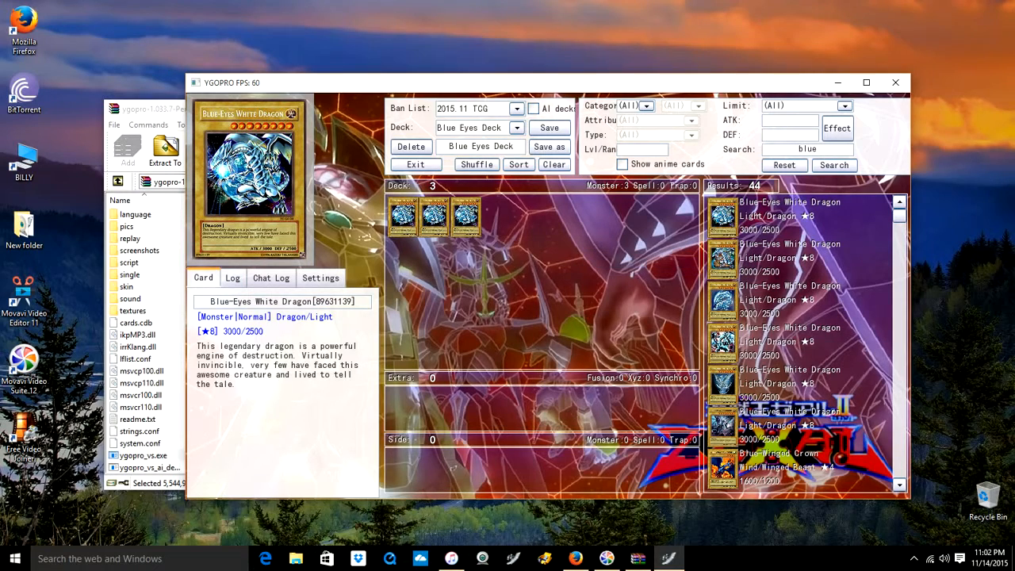
Check Blue Eyes Deck appears in the saved decks list, then exit to the main menu.
click(517, 127)
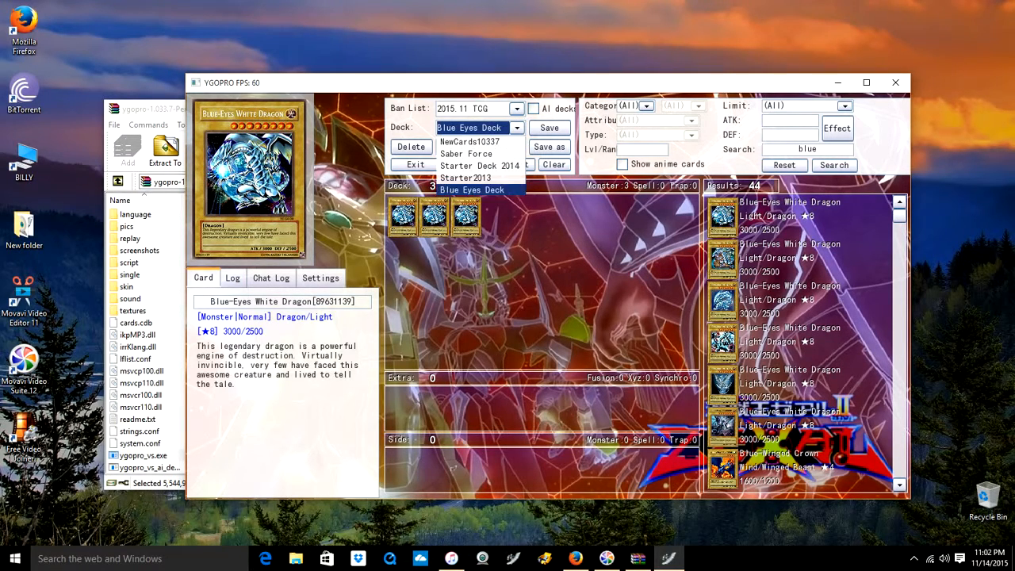
click(473, 191)
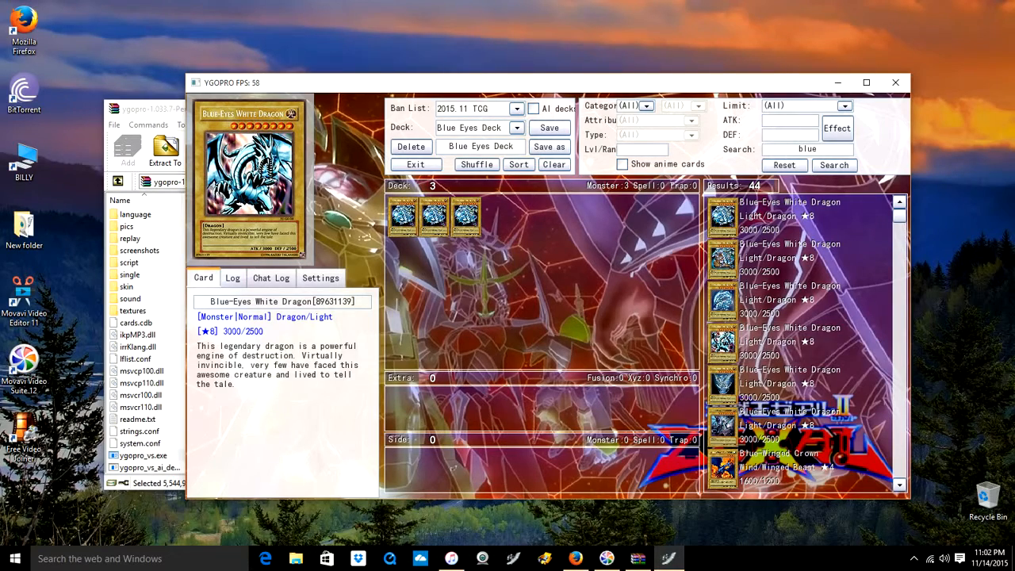
click(415, 164)
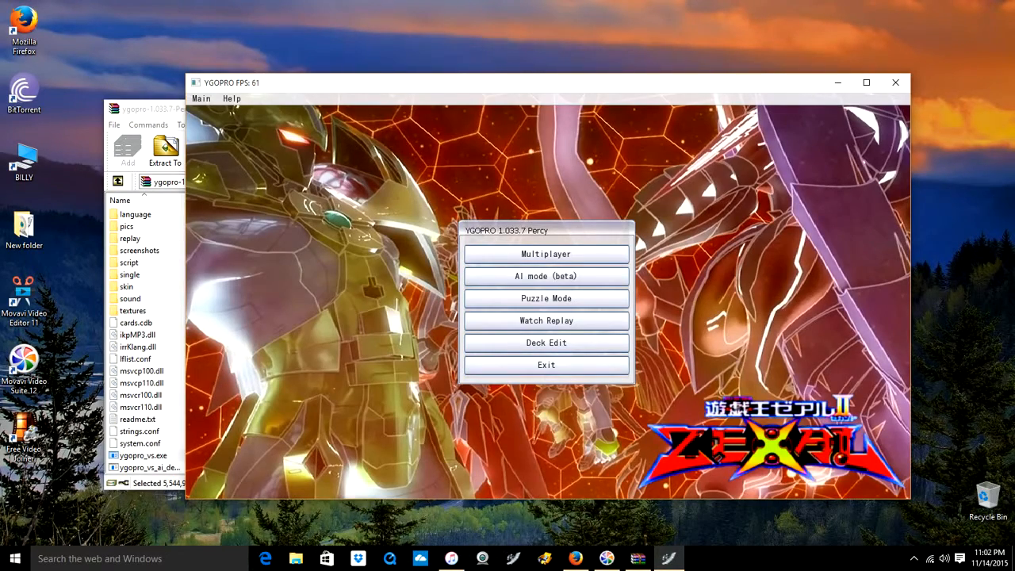